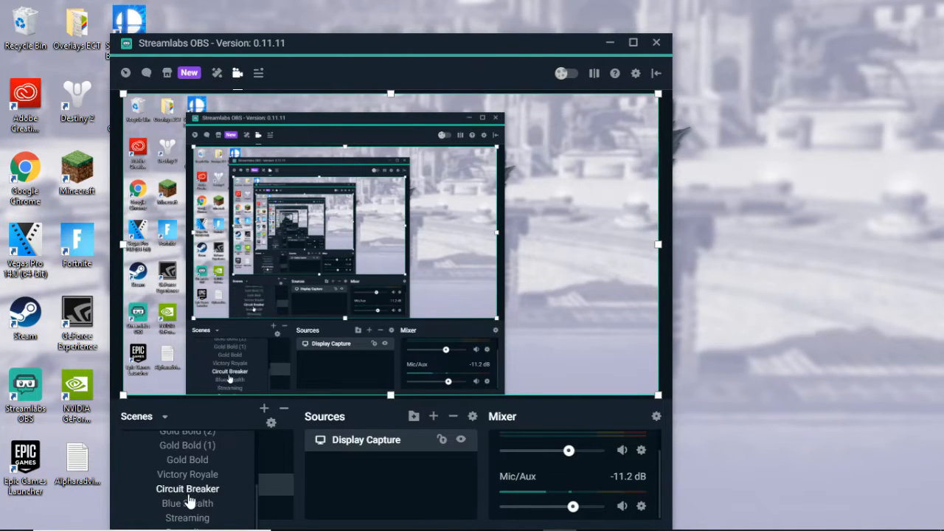
Step: Load the scene collection with Scene, Chrome and Desktop, and maximize Streamlabs OBS
{"action": "left_click", "coordinate": [188, 461]}
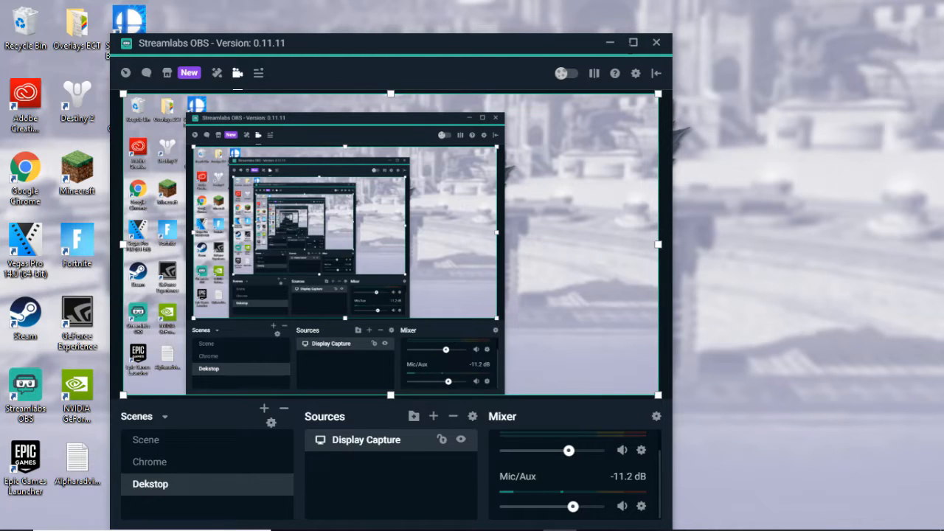
{"action": "left_click", "coordinate": [633, 41]}
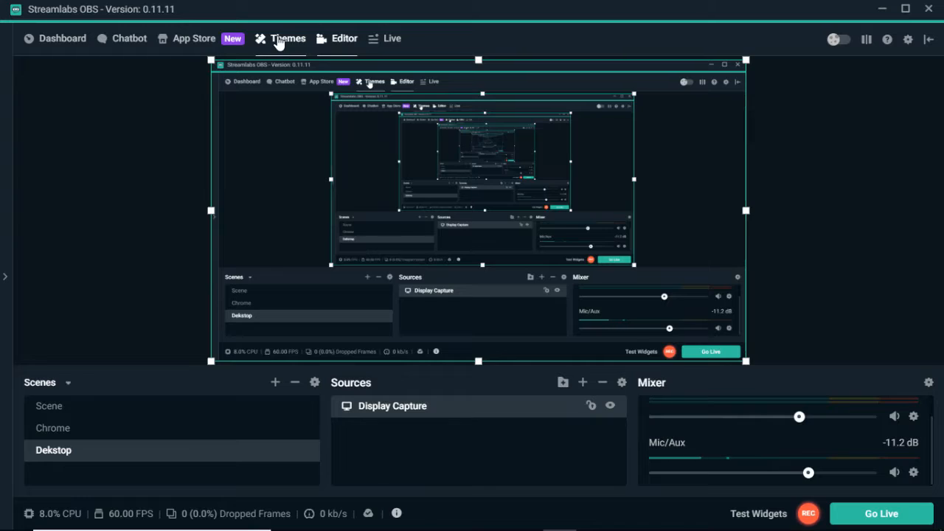
Step: Show the Themes catalogue of downloadable scene and widget packages
{"action": "left_click", "coordinate": [288, 38]}
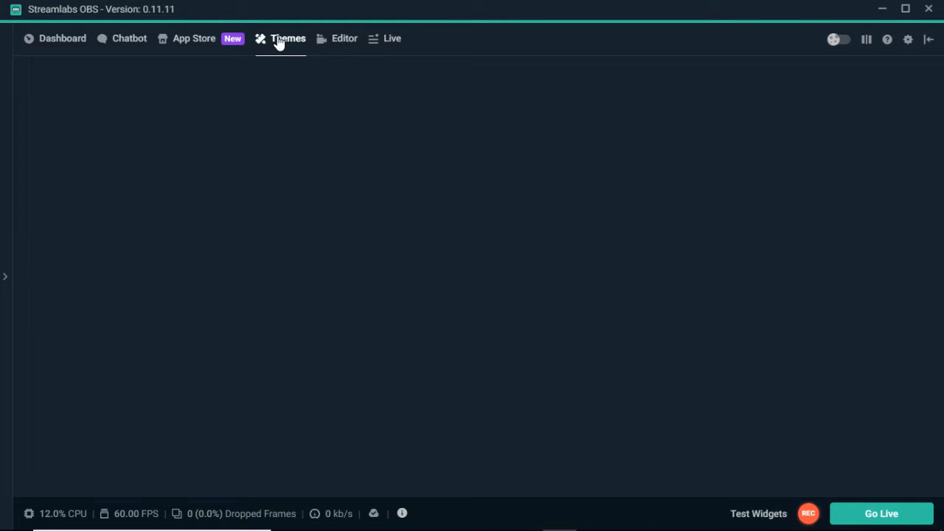
{"action": "left_click", "coordinate": [288, 39]}
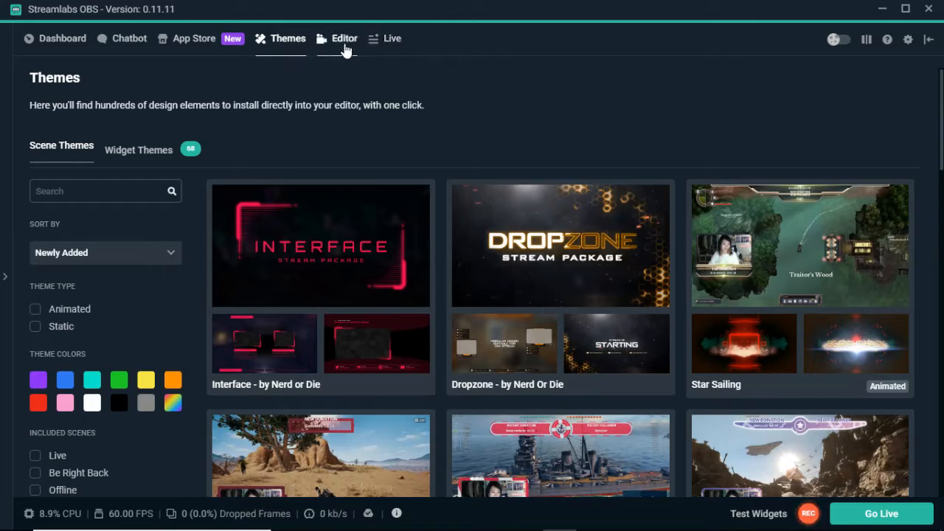
{"action": "left_click", "coordinate": [344, 38]}
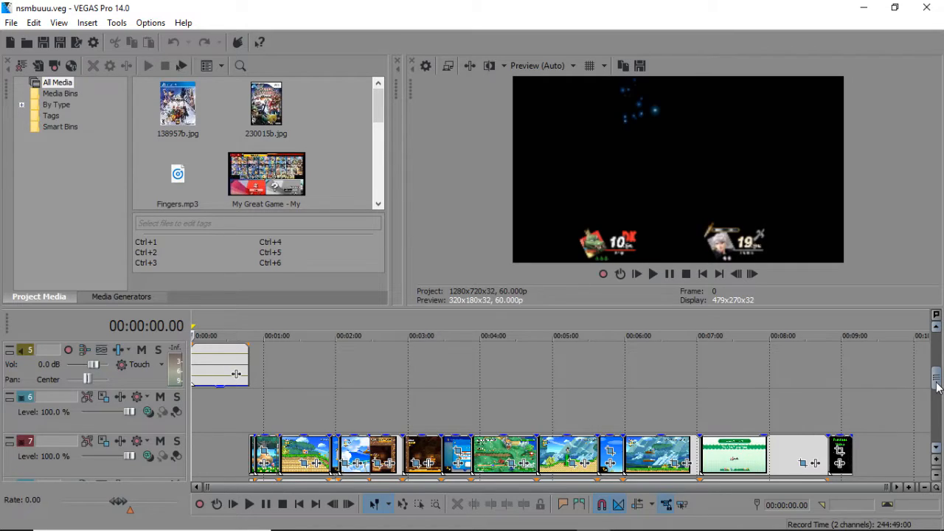
{"action": "mouse_move", "coordinate": [932, 390]}
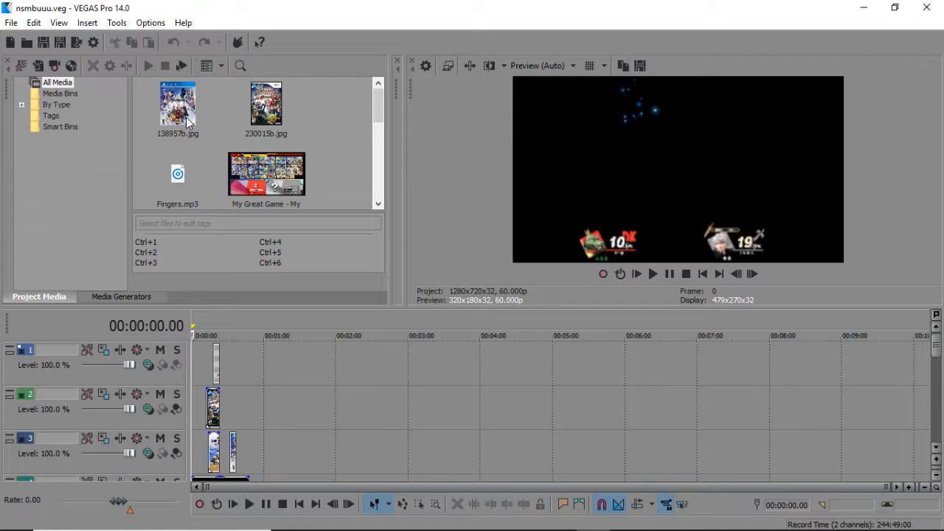
{"action": "mouse_move", "coordinate": [665, 183]}
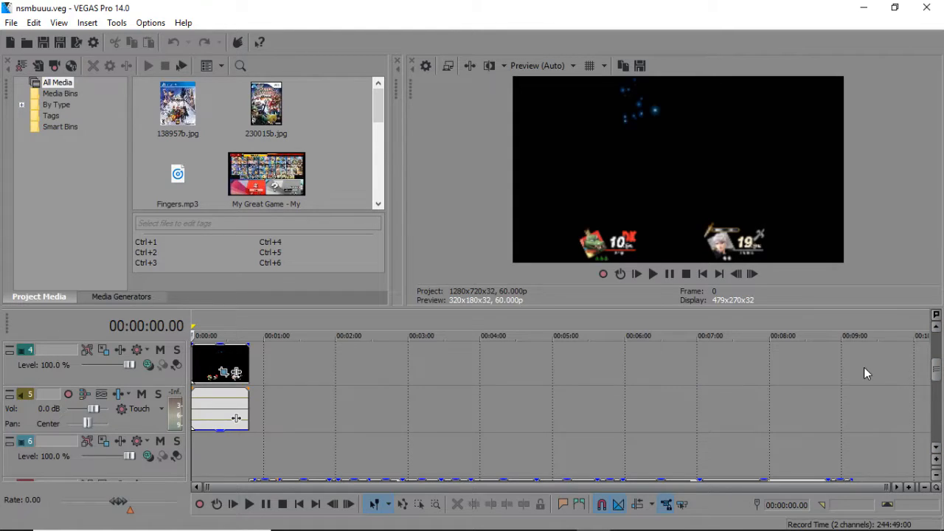
{"action": "mouse_move", "coordinate": [362, 221]}
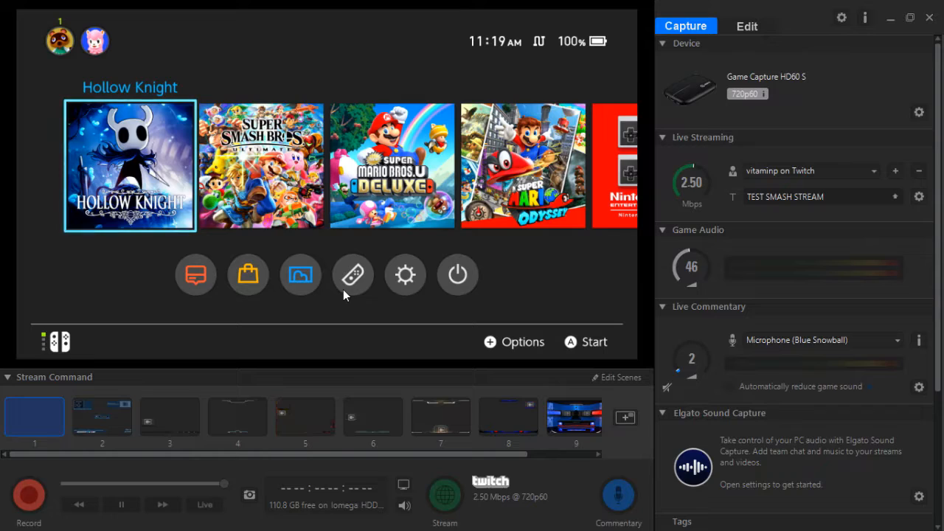
{"action": "left_click", "coordinate": [259, 165]}
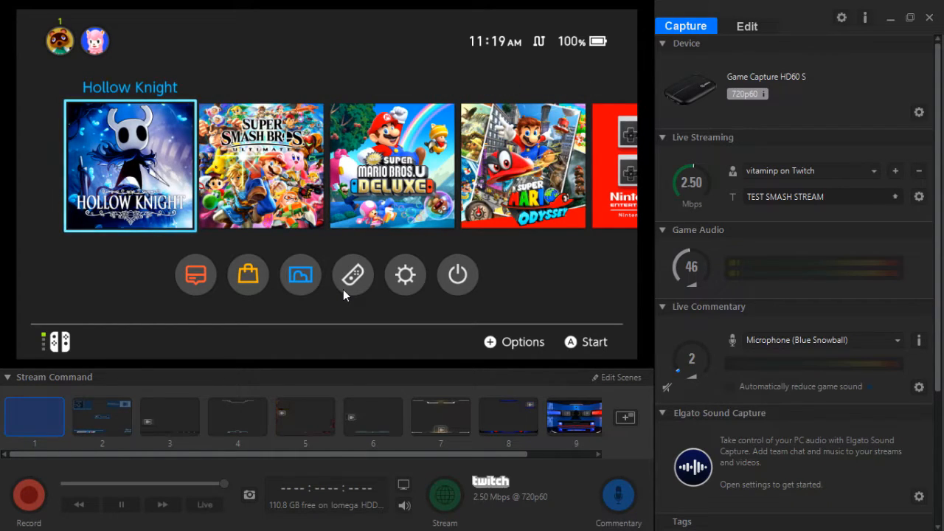
{"action": "left_click", "coordinate": [261, 166]}
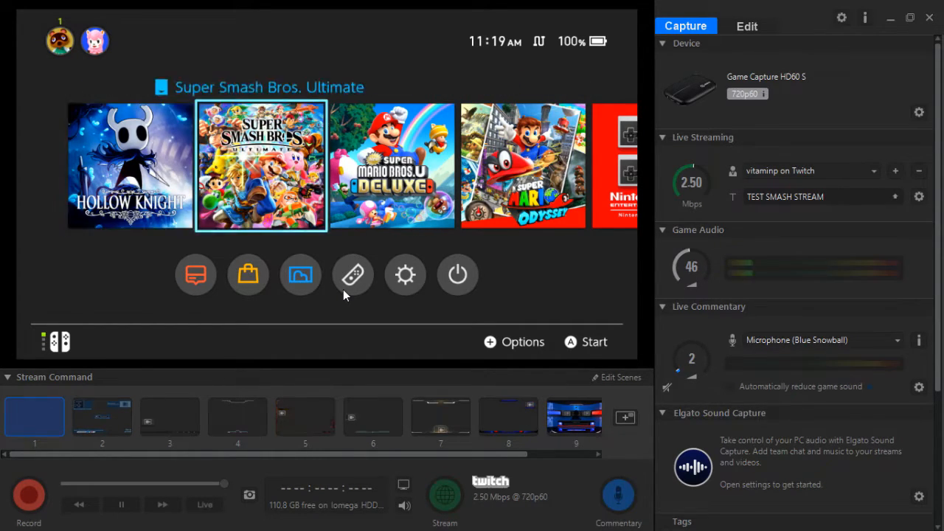
{"action": "left_click", "coordinate": [393, 165]}
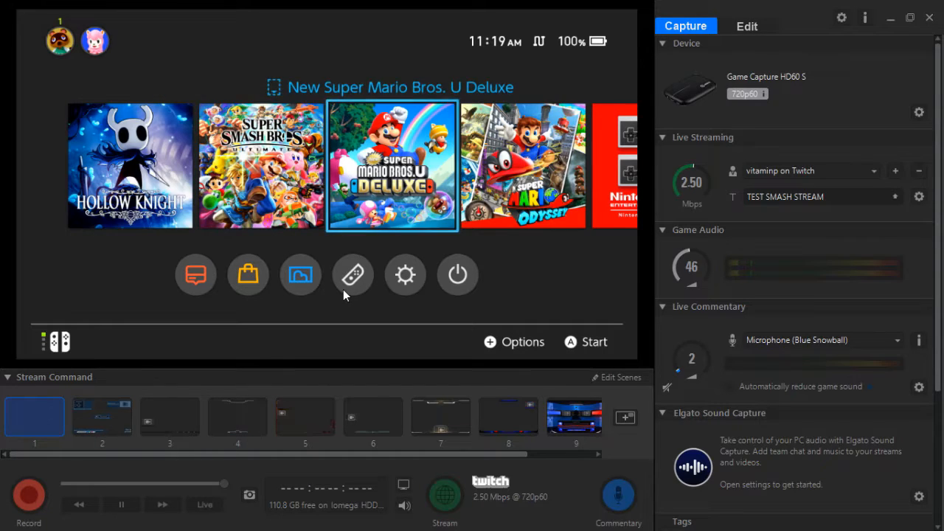
{"action": "mouse_move", "coordinate": [783, 16]}
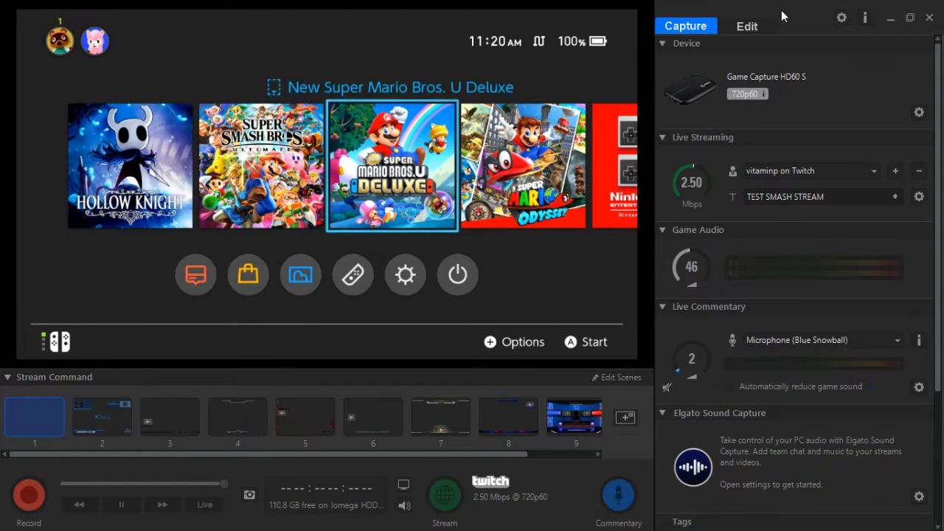
{"action": "mouse_move", "coordinate": [726, 419]}
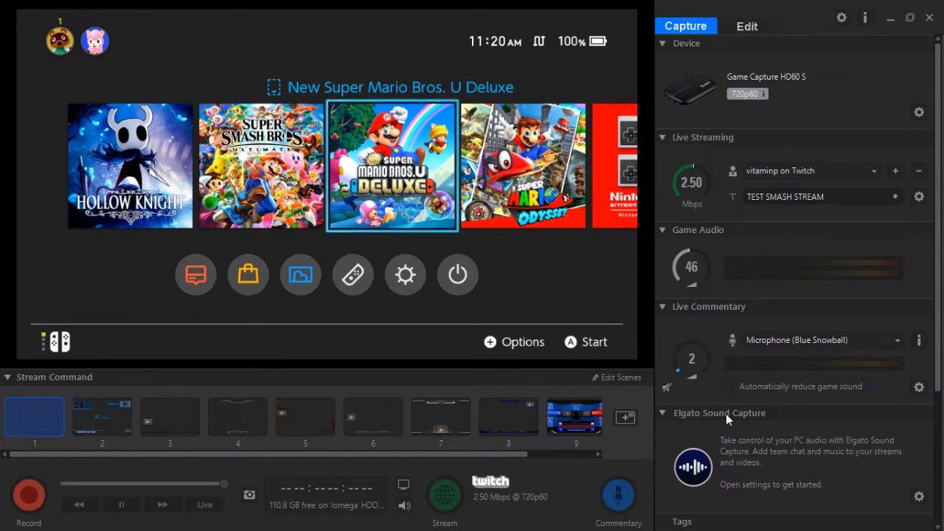
{"action": "mouse_move", "coordinate": [279, 290]}
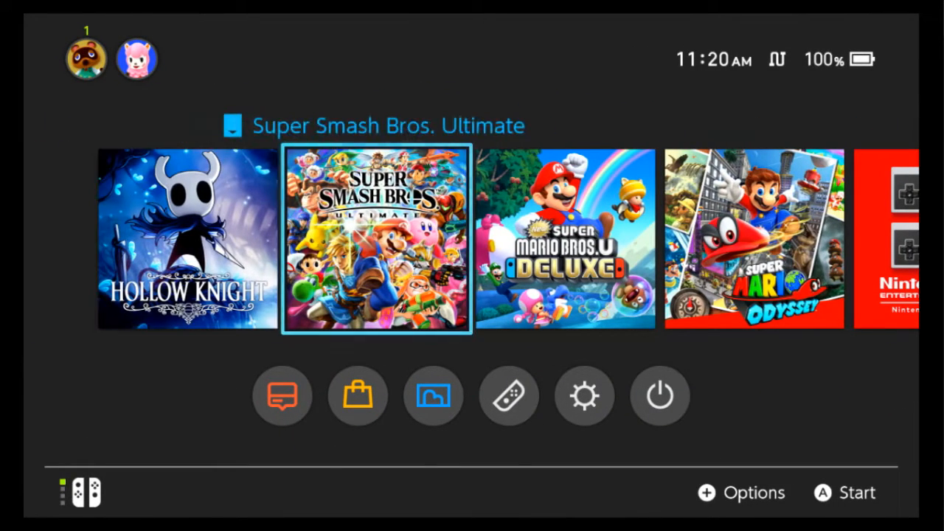
Step: Navigate the console home screen left and right in the full-screen preview
{"action": "key", "text": "Left"}
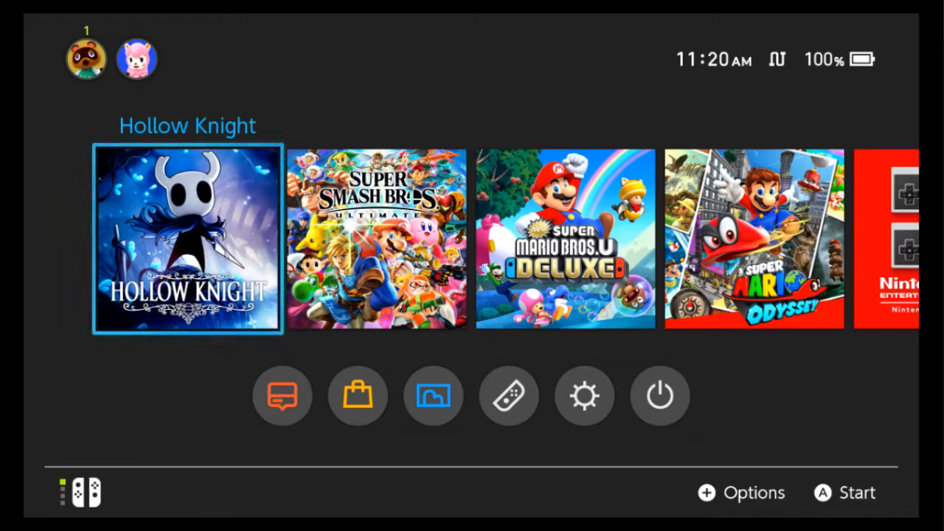
{"action": "key", "text": "right"}
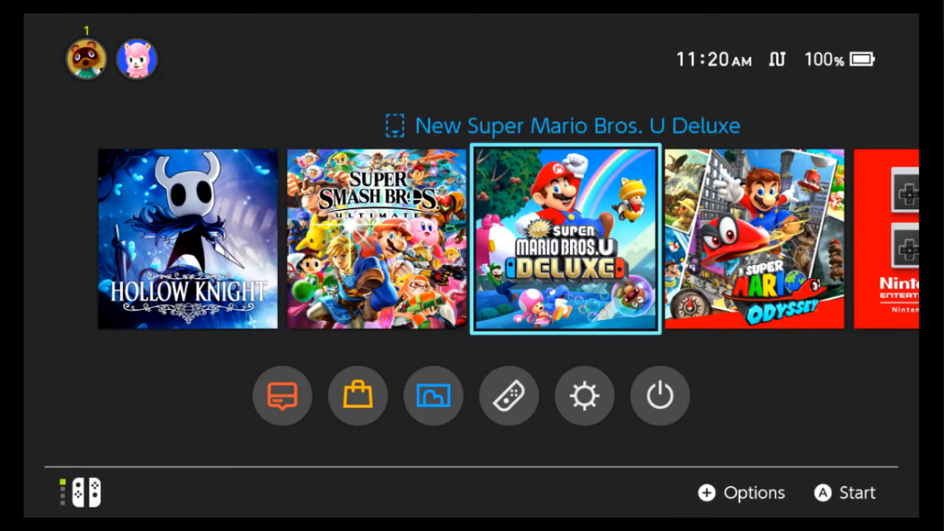
{"action": "key", "text": "Left"}
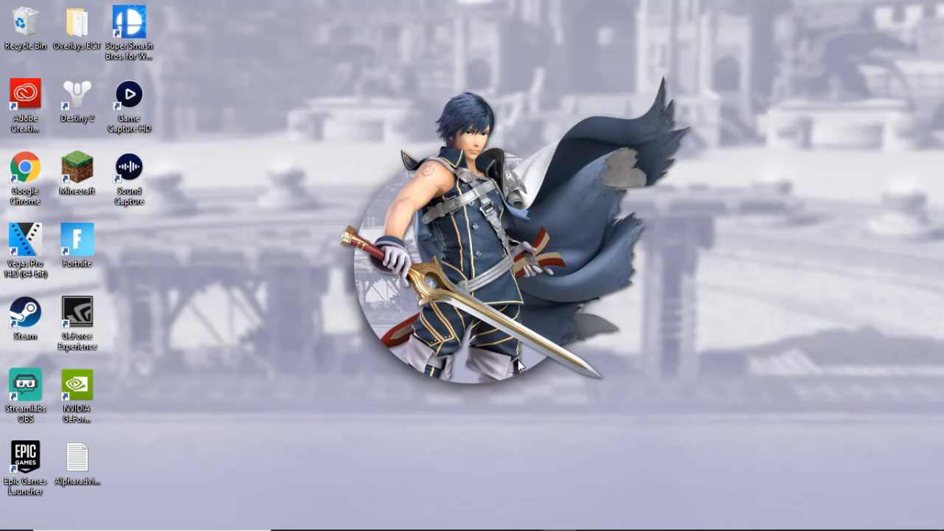
{"action": "mouse_move", "coordinate": [12, 67]}
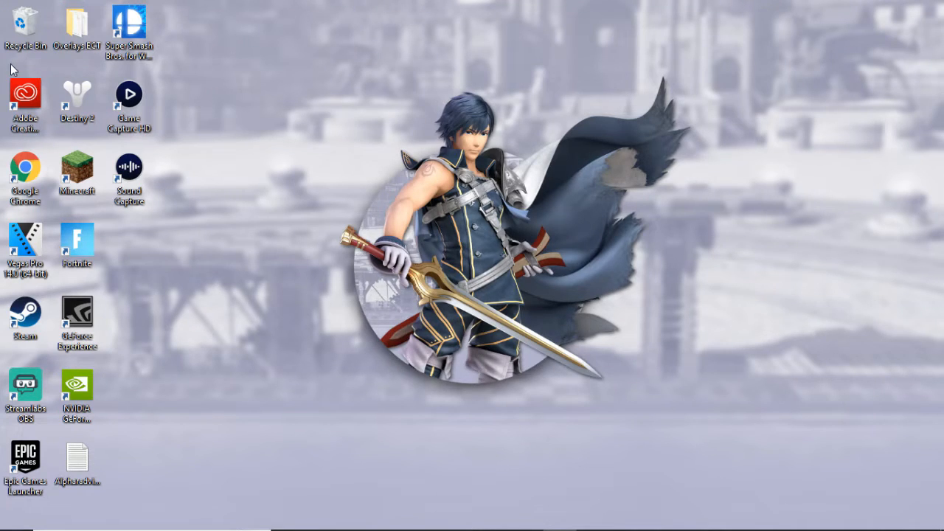
Step: Close the capture software so the Windows desktop and its shortcuts show
{"action": "left_click", "coordinate": [26, 100]}
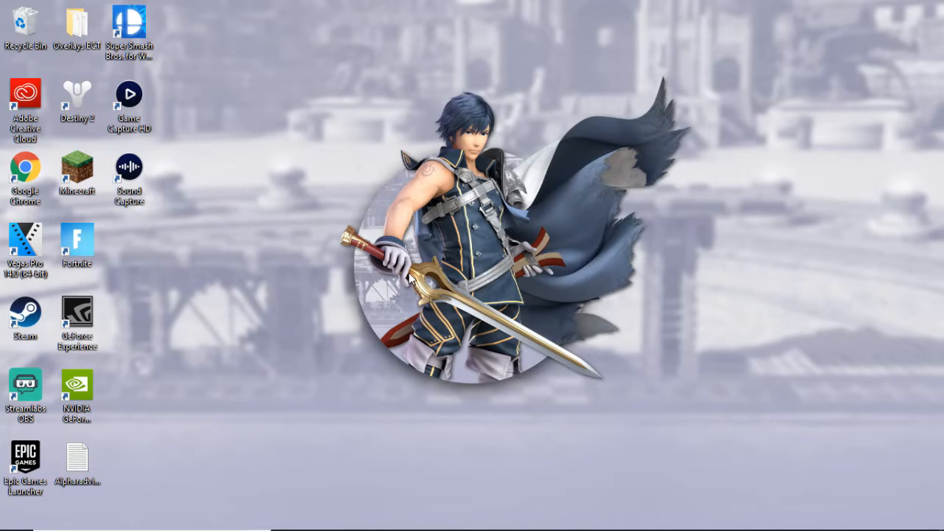
{"action": "mouse_move", "coordinate": [32, 185]}
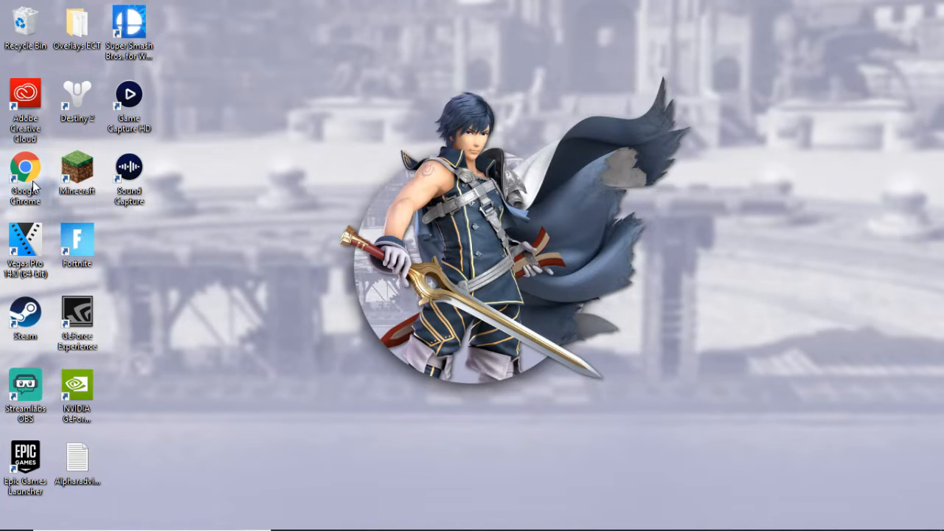
Step: Launch Google Chrome and head to the Pixlr Editor page
{"action": "double_click", "coordinate": [27, 165]}
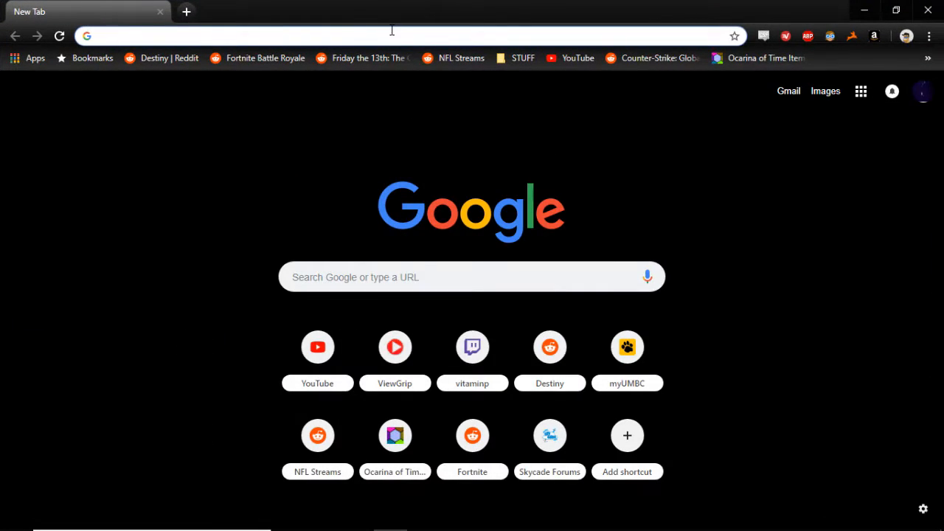
{"action": "type", "text": "picl"}
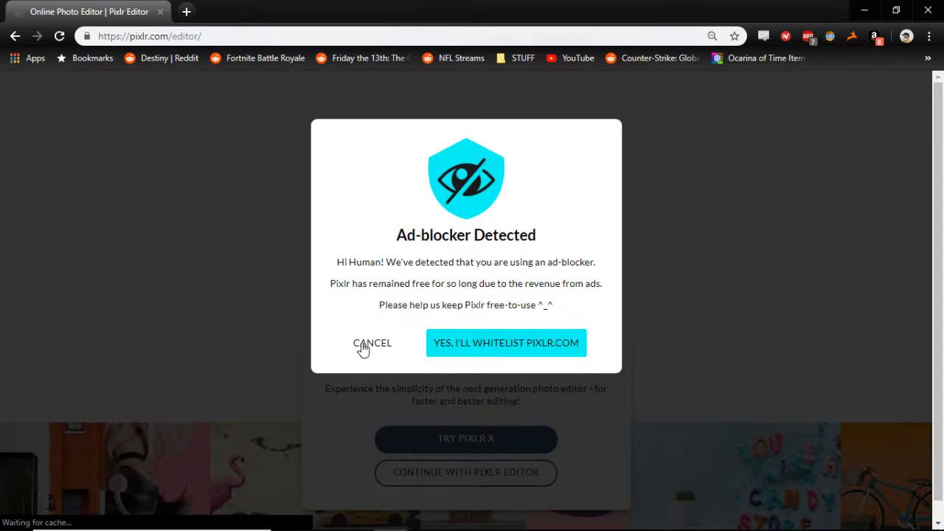
Step: Dismiss the ad-blocker notice so Pixlr Editor reaches its start dialog
{"action": "left_click", "coordinate": [372, 342]}
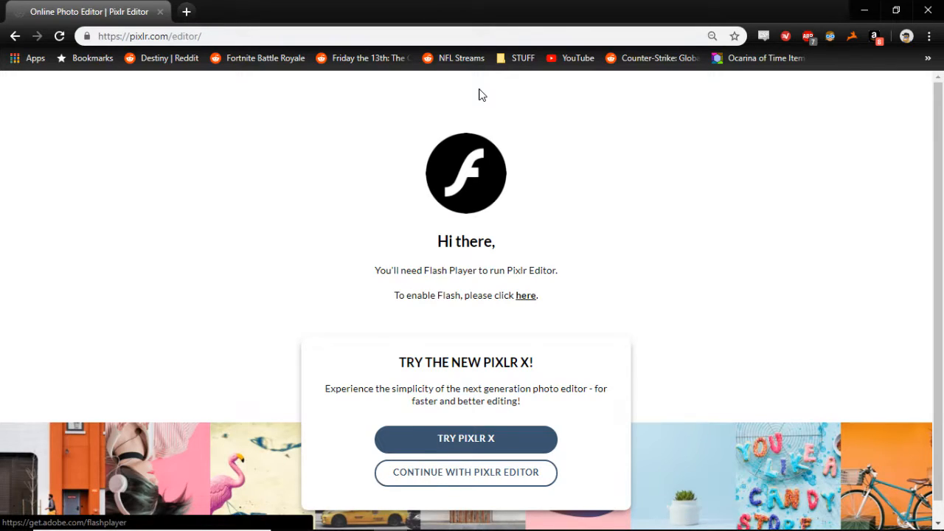
{"action": "mouse_move", "coordinate": [116, 485]}
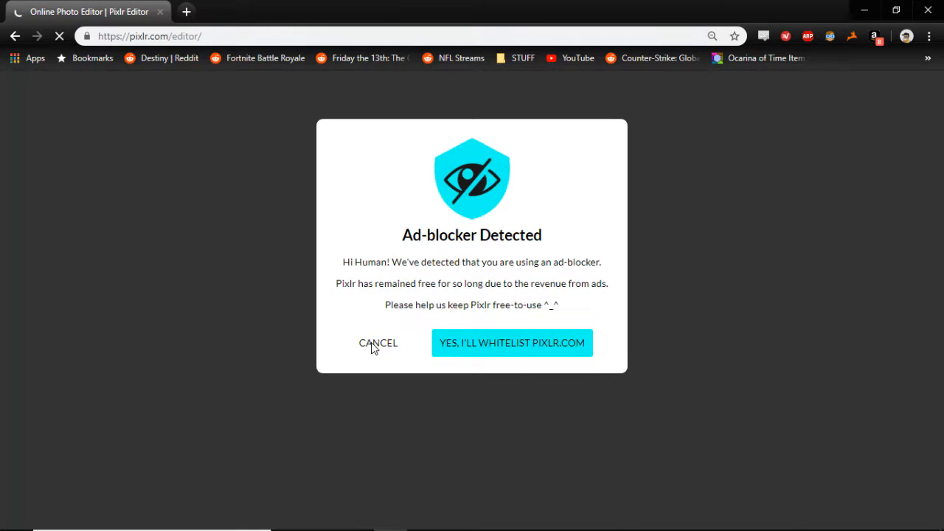
{"action": "left_click", "coordinate": [378, 343]}
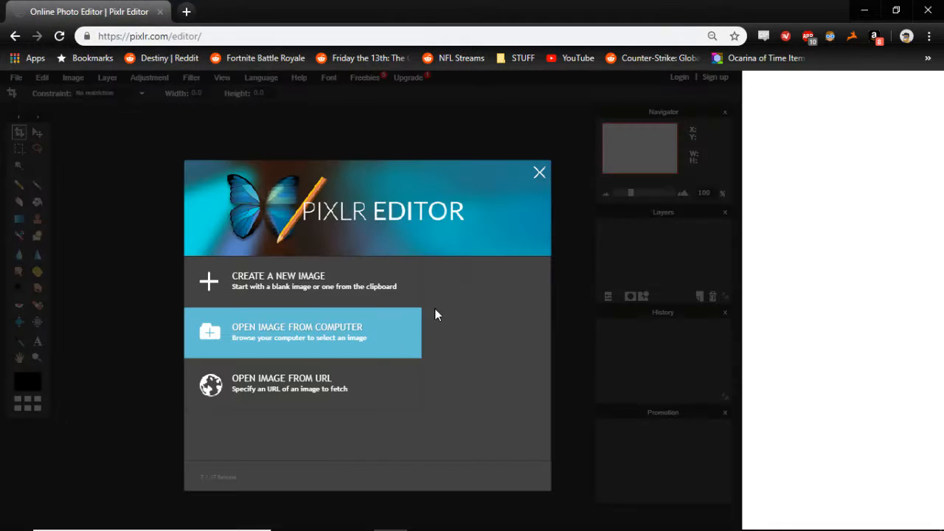
Step: Choose Open Image From Computer and locate the Skycade Skyblock thumbnail FMag9fz.jpg
{"action": "left_click", "coordinate": [302, 332]}
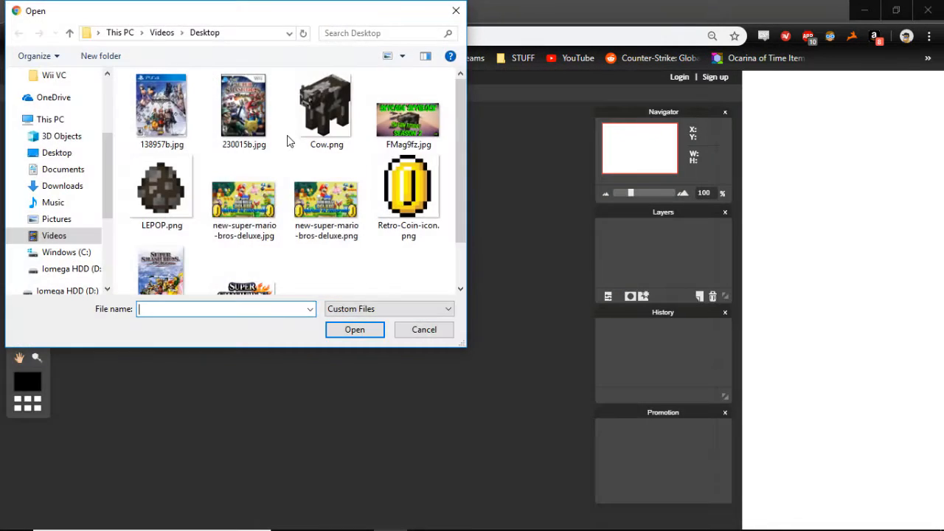
{"action": "scroll", "scroll_direction": "down", "scroll_amount": 3}
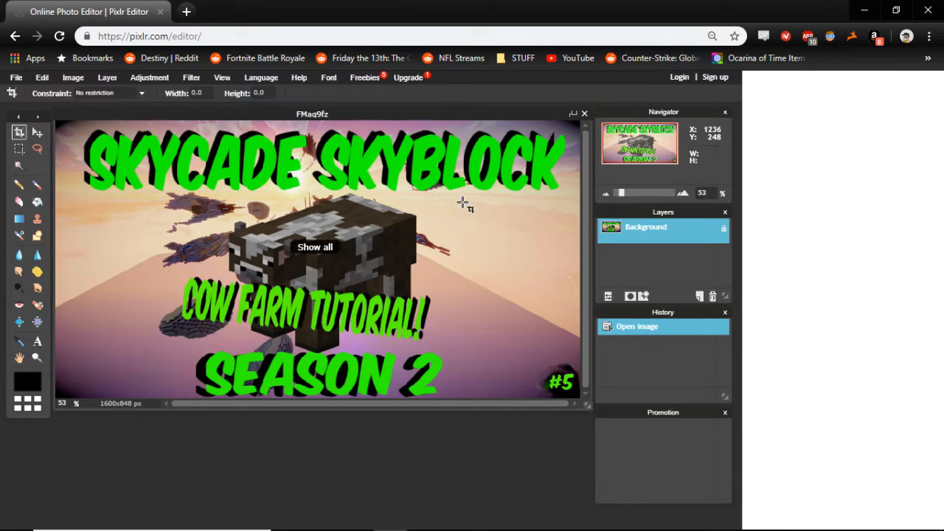
{"action": "mouse_move", "coordinate": [472, 209]}
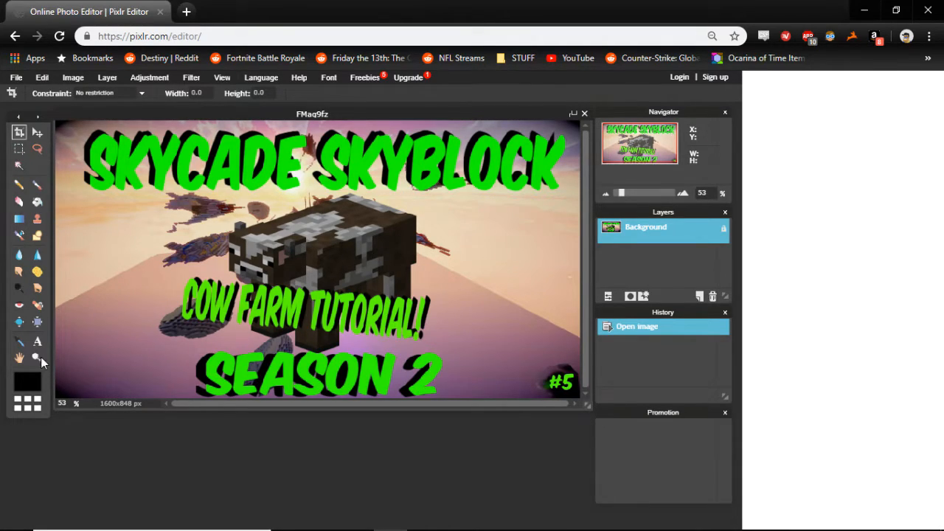
Step: Select the Type tool ready to add text to the thumbnail
{"action": "left_click", "coordinate": [36, 341]}
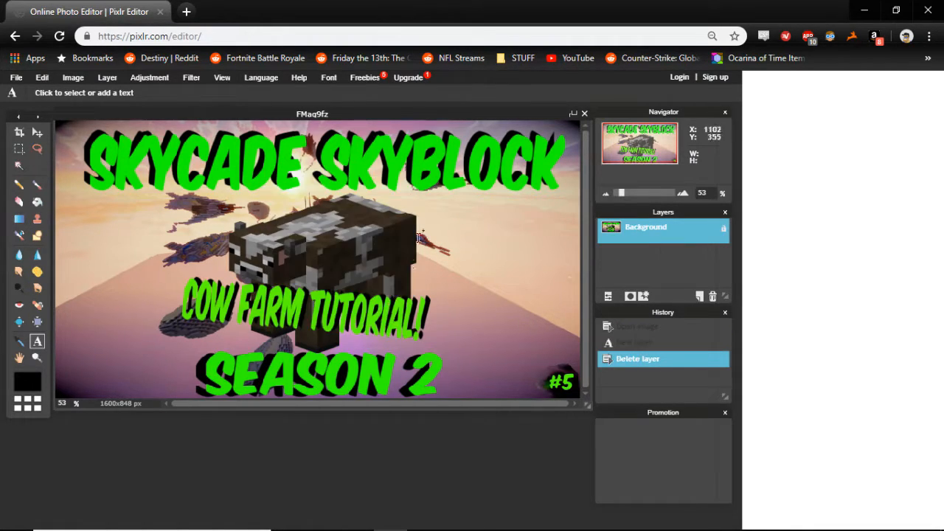
{"action": "mouse_move", "coordinate": [103, 230]}
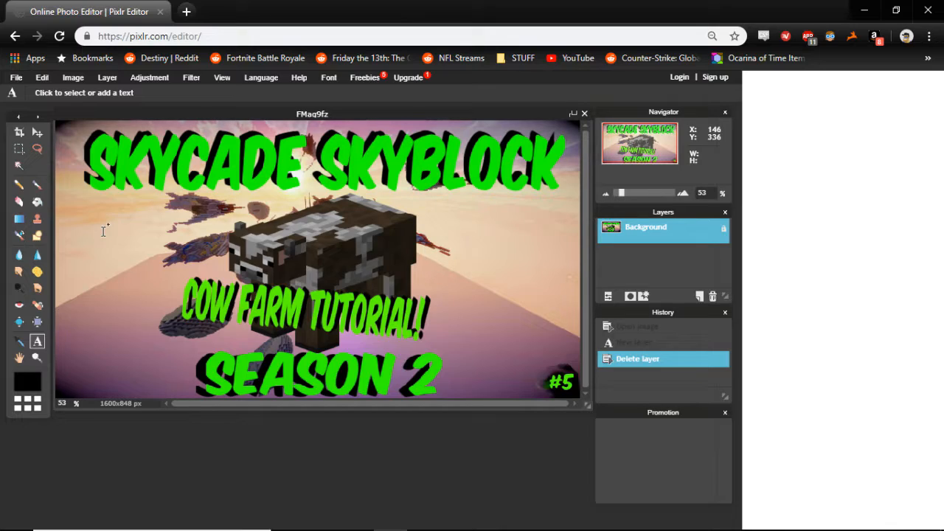
{"action": "mouse_move", "coordinate": [37, 287]}
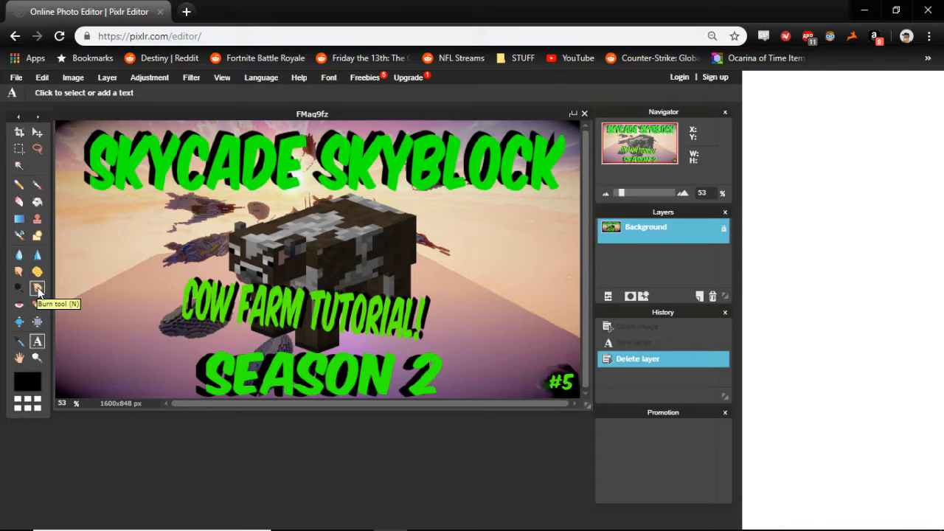
{"action": "mouse_move", "coordinate": [19, 253]}
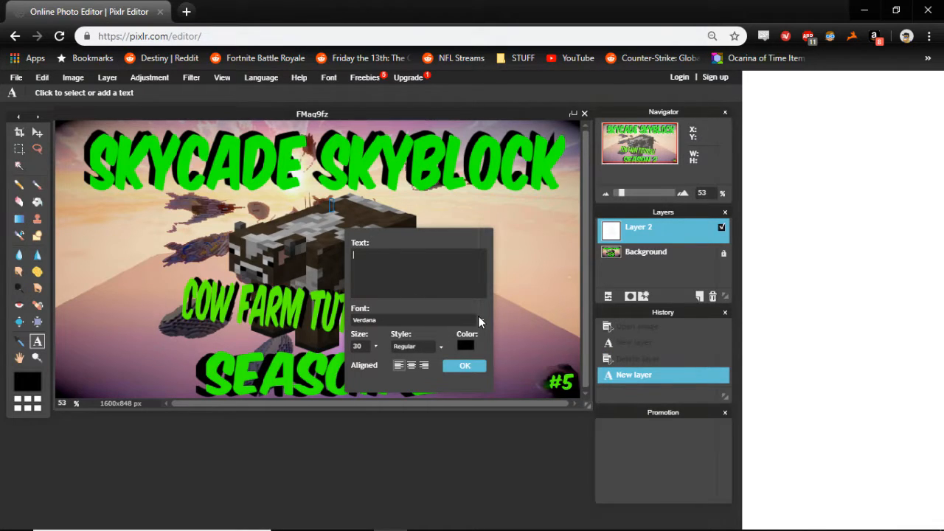
Step: Expand the Font list in the Text dialog and scroll through the available fonts
{"action": "left_click", "coordinate": [419, 320]}
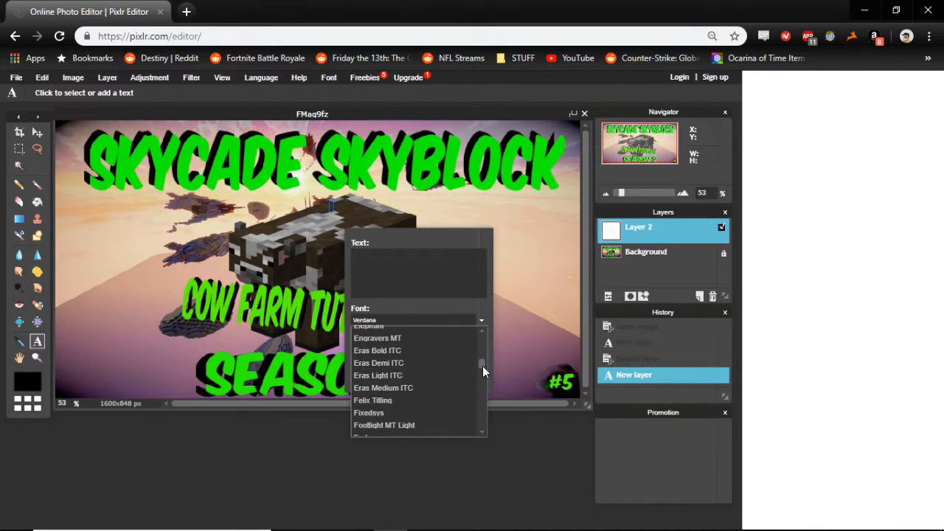
{"action": "scroll", "scroll_direction": "down", "scroll_amount": 3}
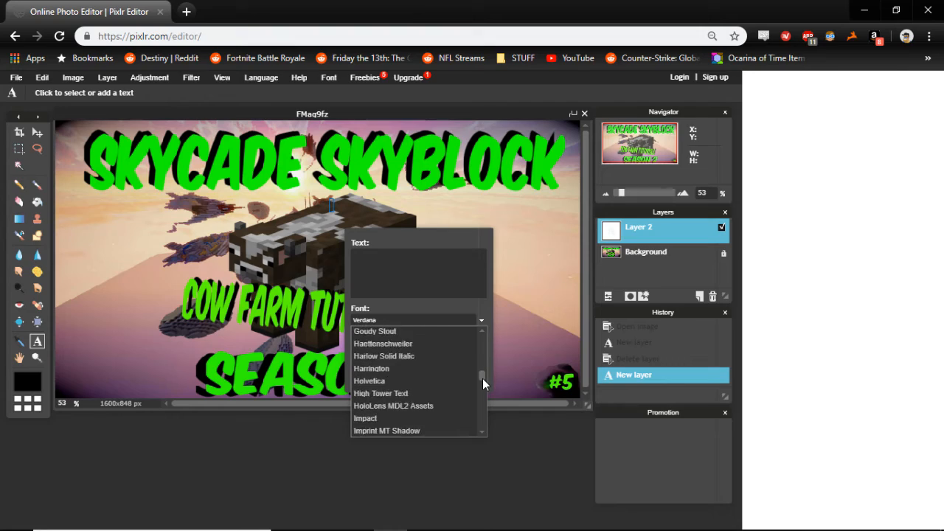
{"action": "scroll", "scroll_direction": "down", "scroll_amount": 3}
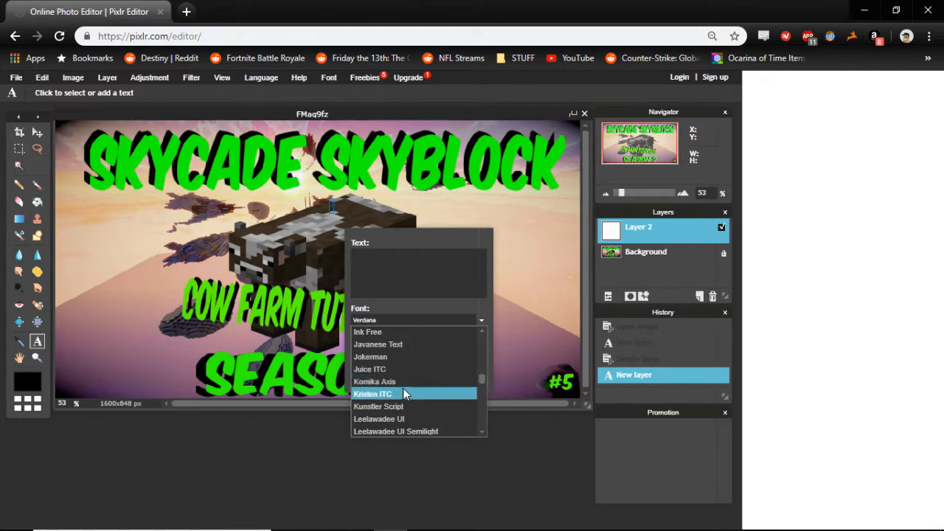
{"action": "mouse_move", "coordinate": [482, 245]}
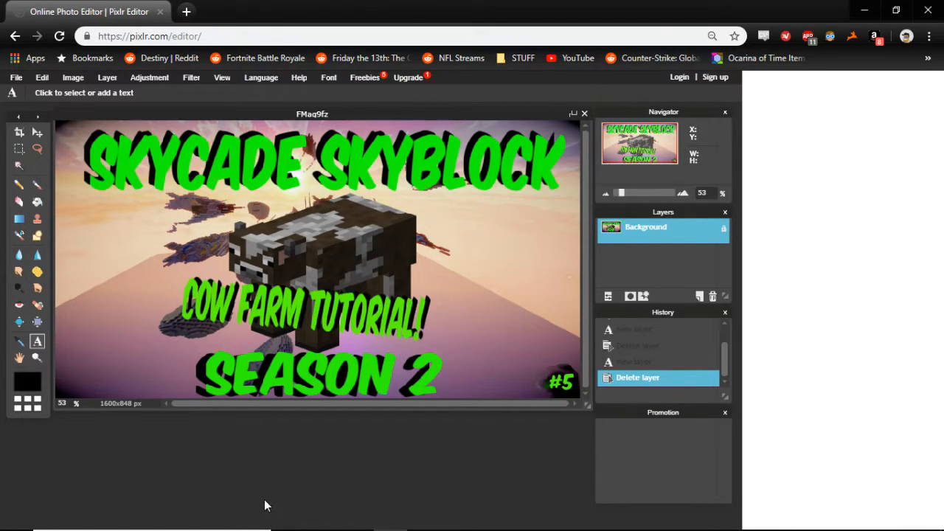
{"action": "mouse_move", "coordinate": [198, 422]}
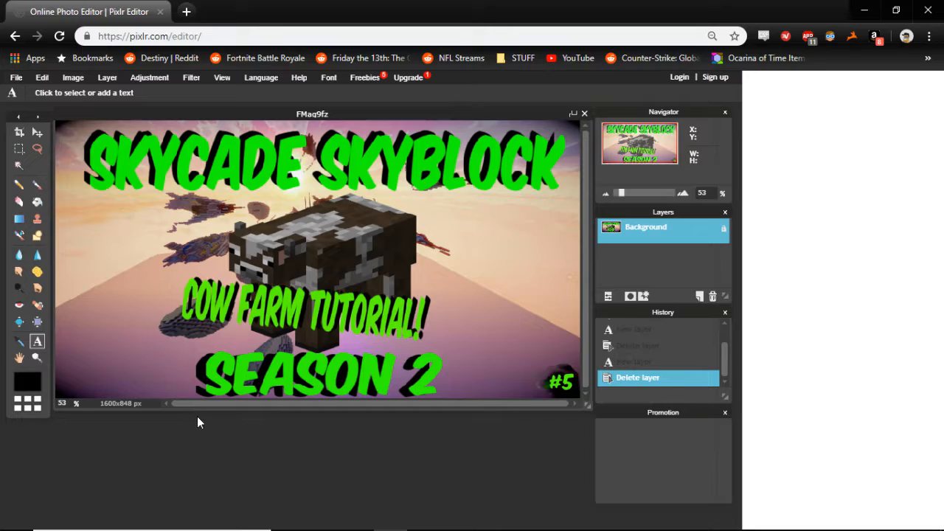